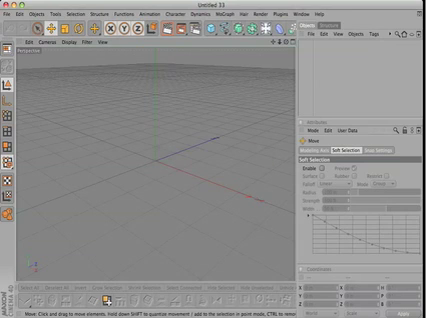
mouse_move(64, 185)
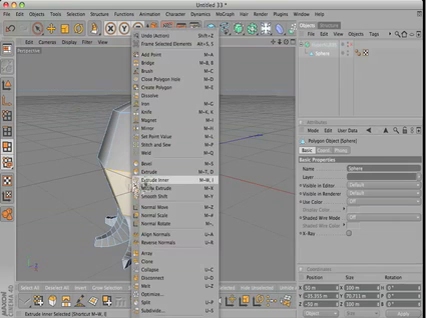
Apply Extrude Inner to the selected middle band of body faces to start the helmet
click(152, 191)
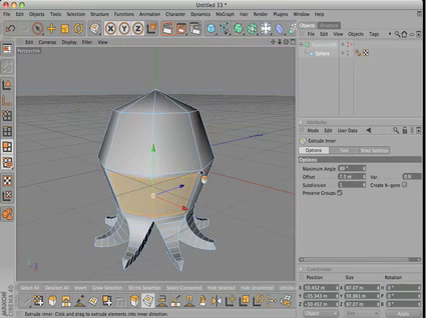